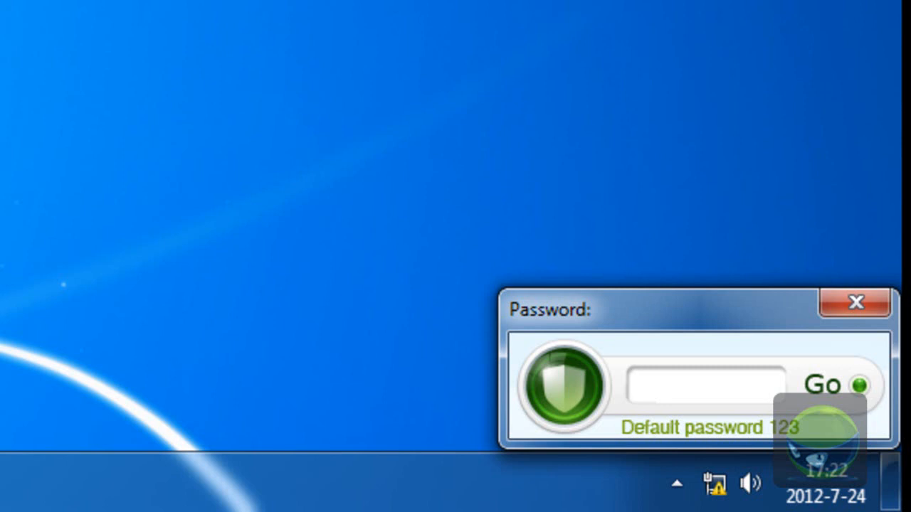
Step: Enter the password on the tray popup and go to the main Status window
click(704, 384)
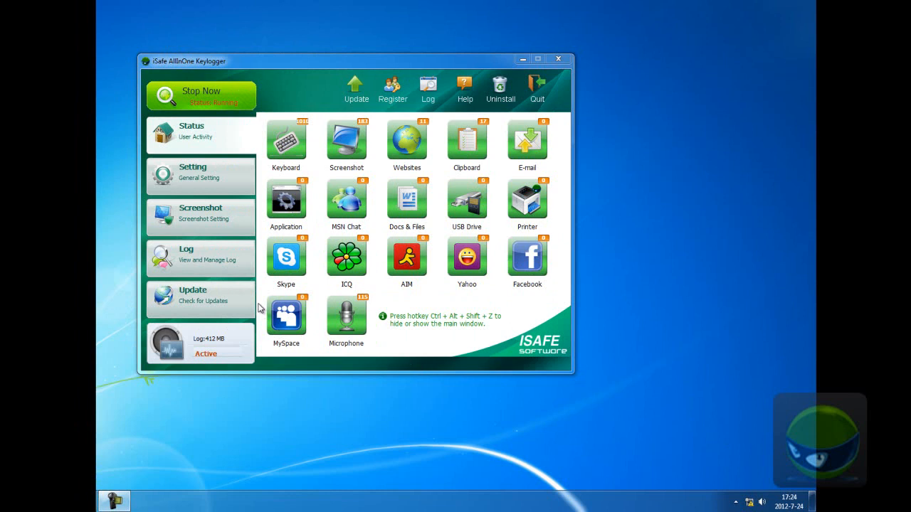
Step: In Setting, select E-mail and toggle Email & Webmail Tracking OFF then back ON
click(203, 176)
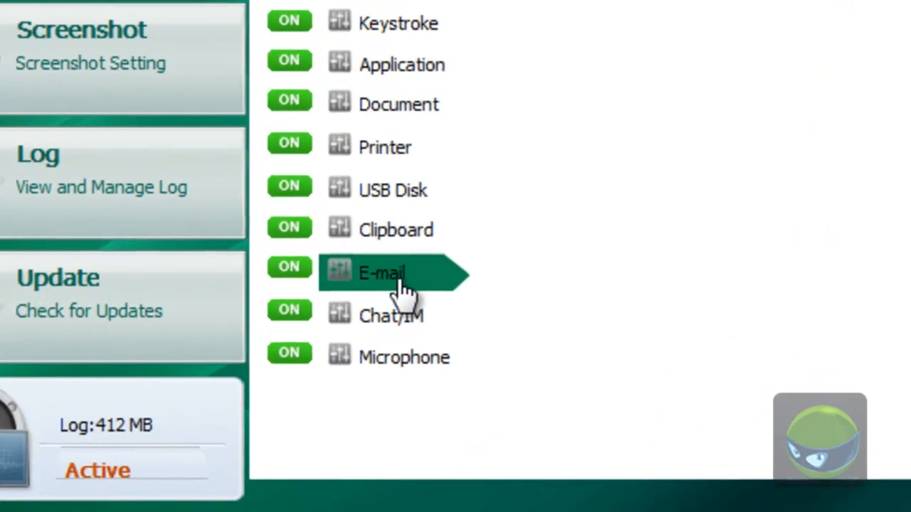
mouse_move(469, 136)
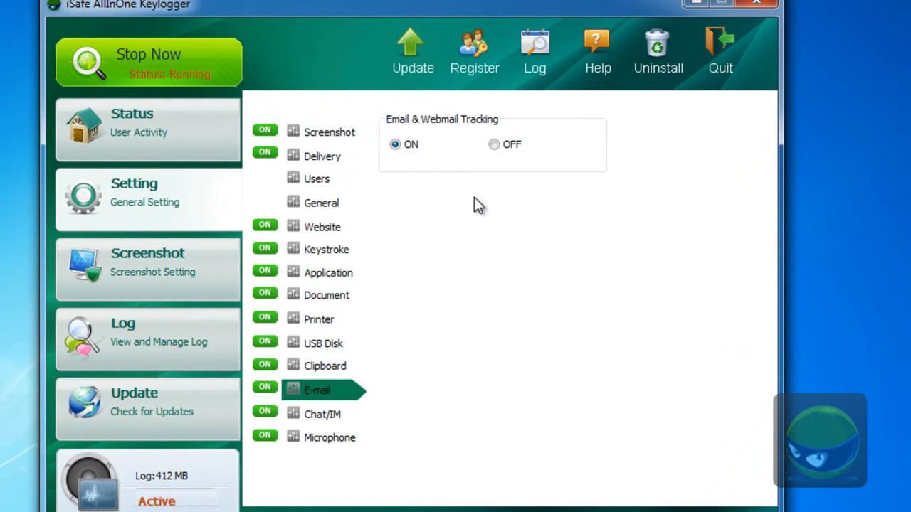
click(494, 145)
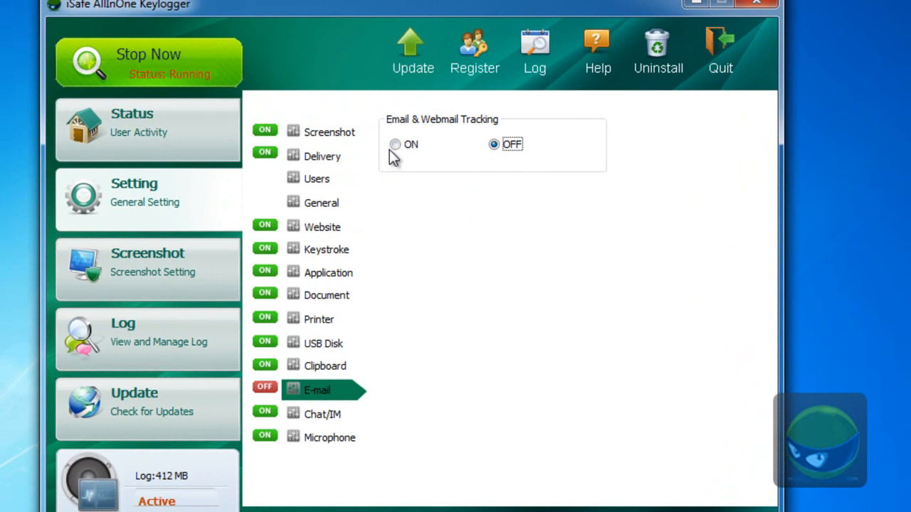
click(395, 145)
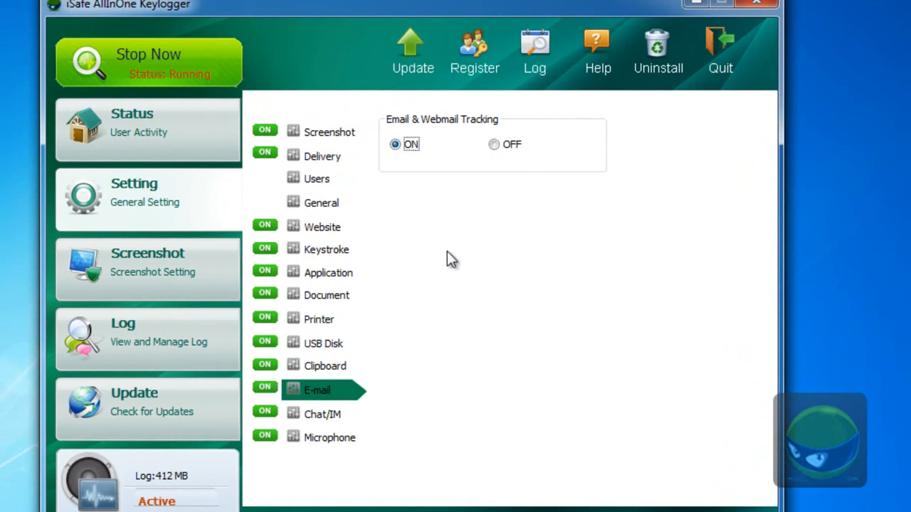
mouse_move(155, 139)
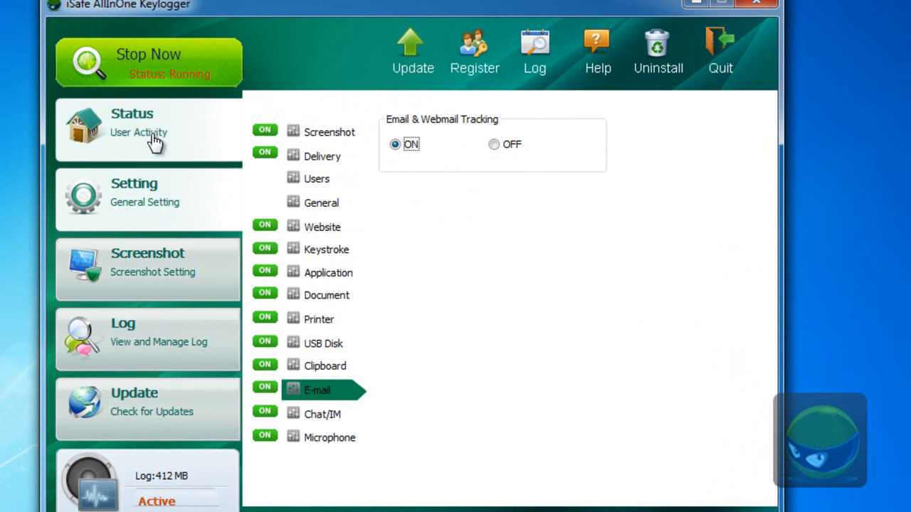
Step: Go back to the Status page showing User Activity counts per category
click(131, 121)
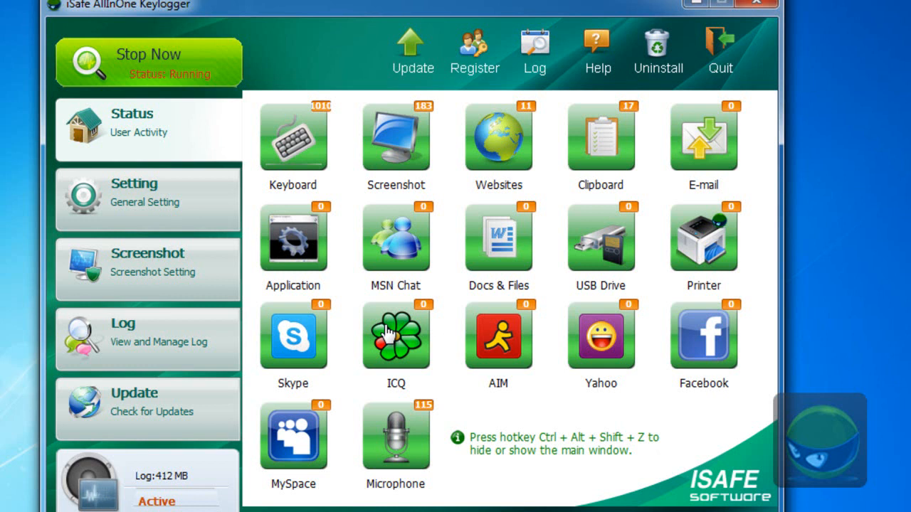
click(148, 63)
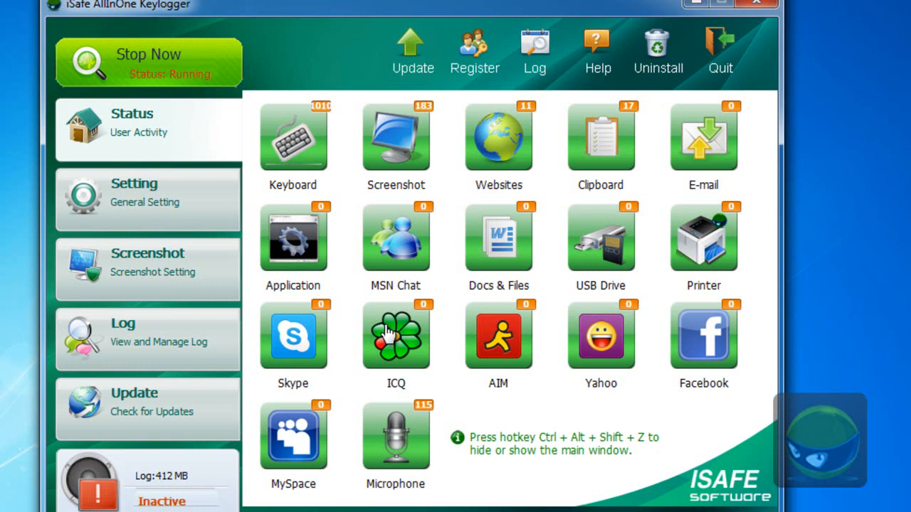
mouse_move(700, 145)
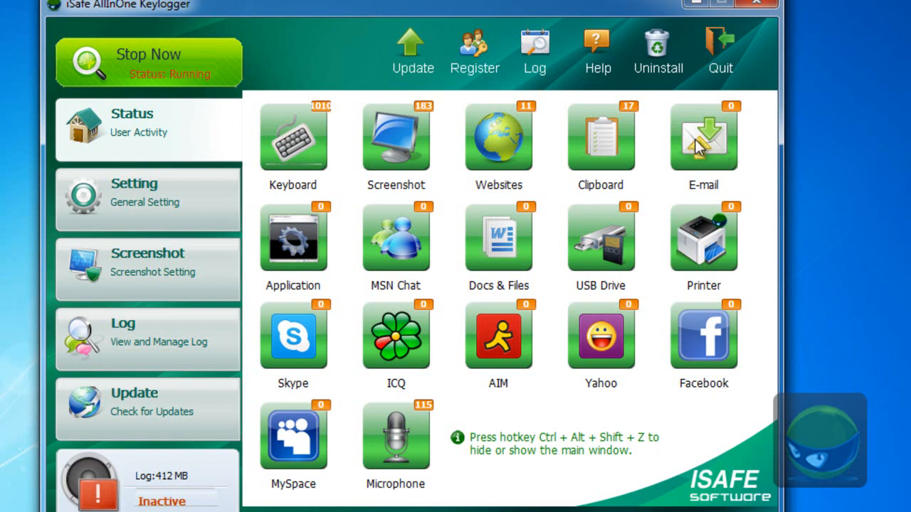
Step: Open the log viewer from the E-mail icon on the Status page
click(535, 50)
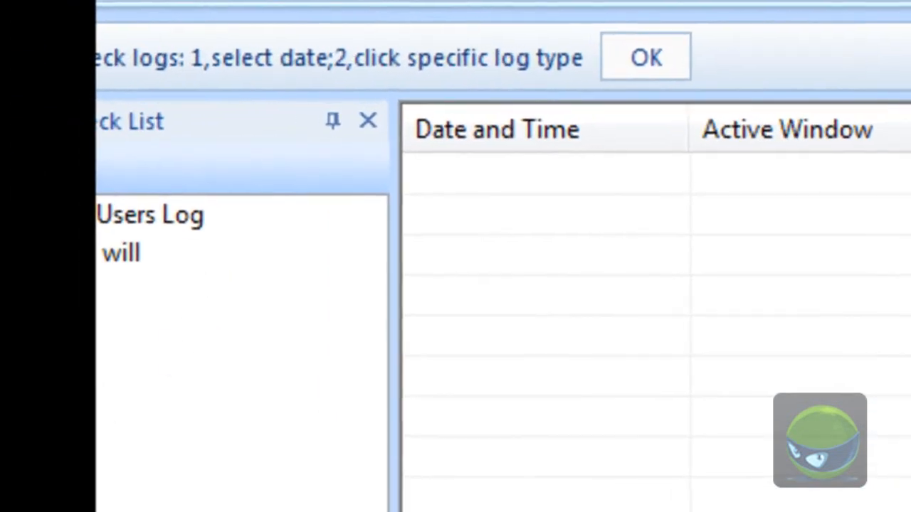
mouse_move(142, 410)
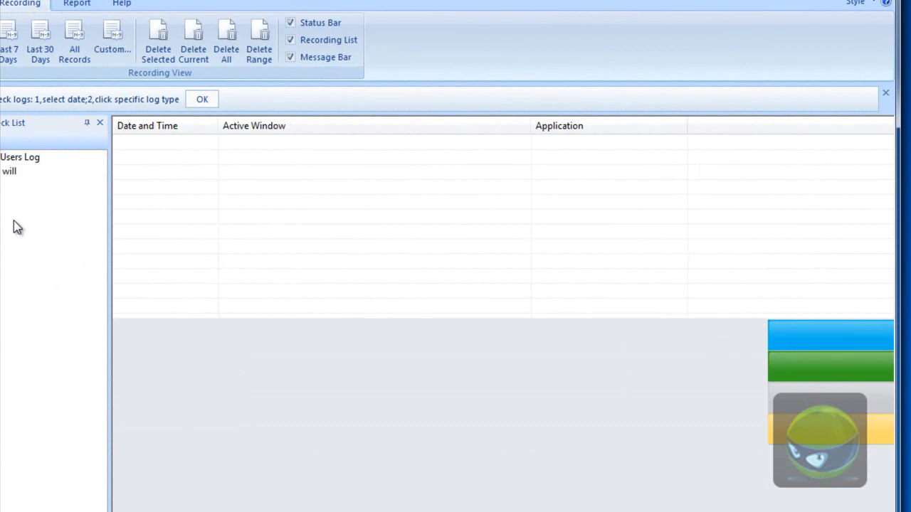
mouse_move(3, 216)
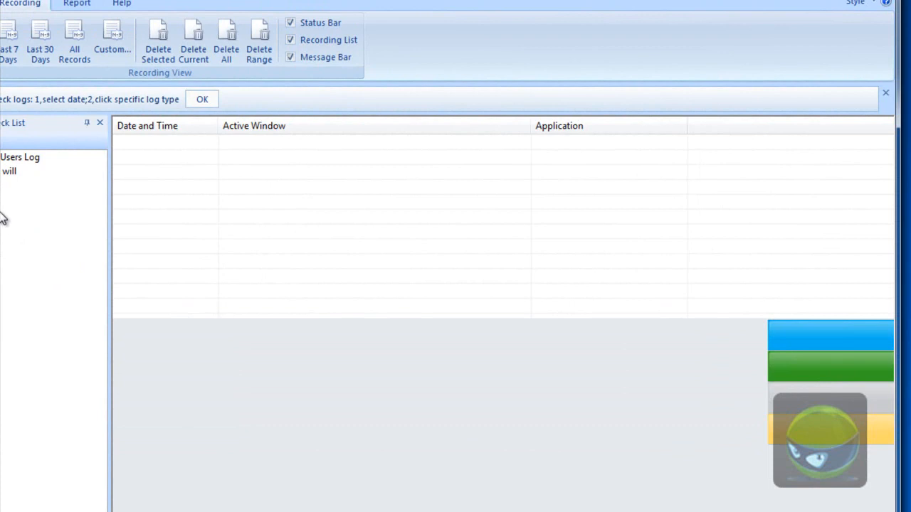
Step: Expand the user under Users Log and select its Email/WebMail(0) entry
click(9, 171)
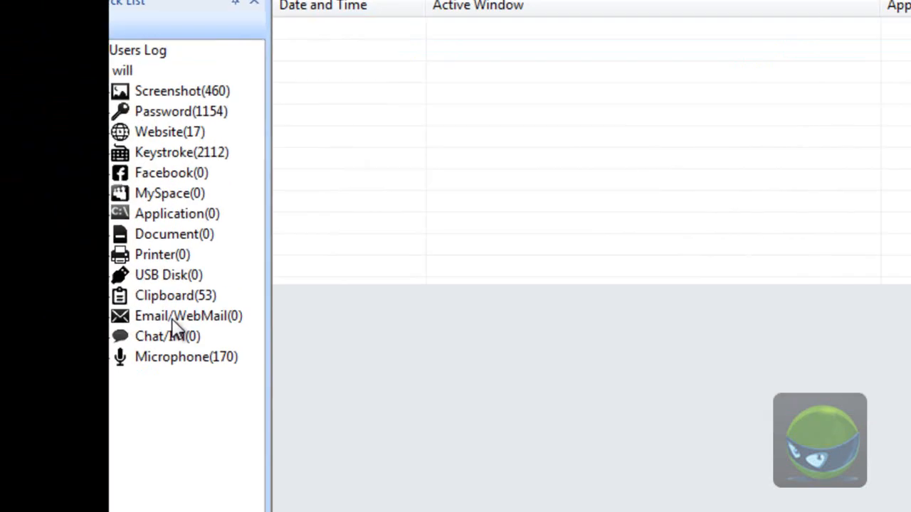
click(180, 315)
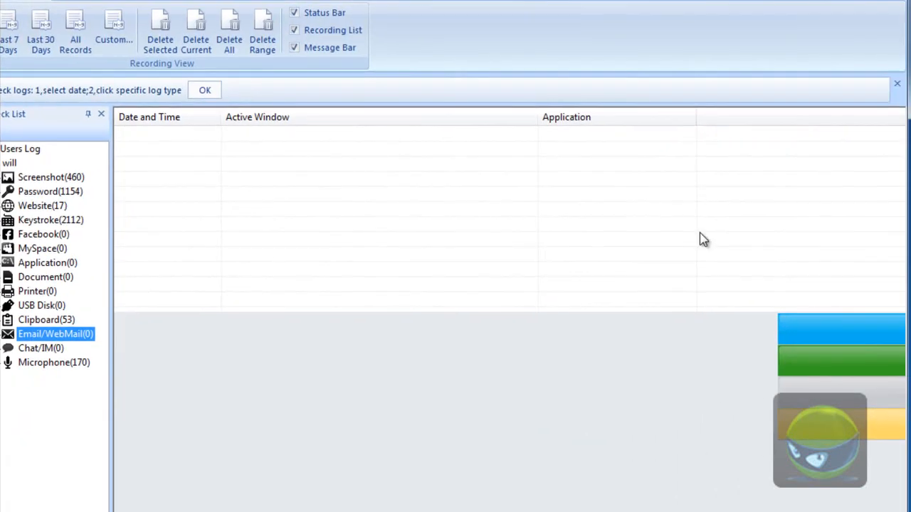
mouse_move(239, 229)
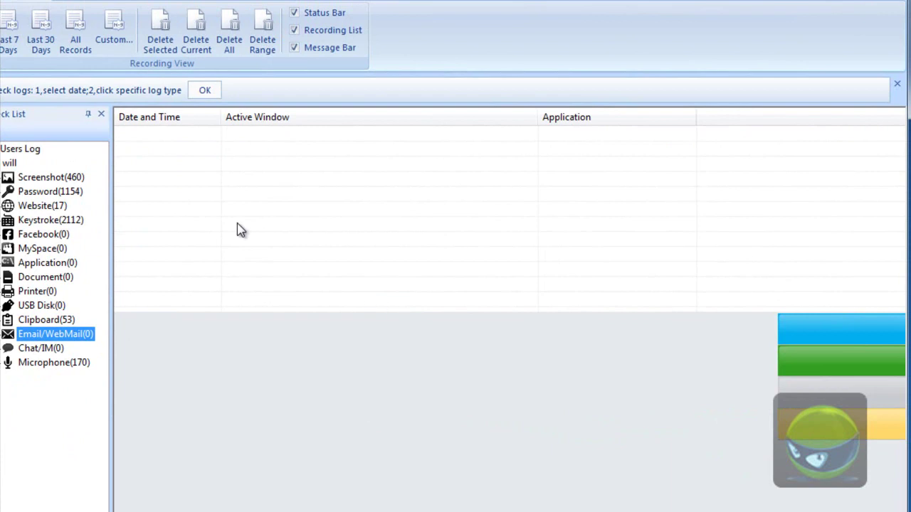
mouse_move(137, 141)
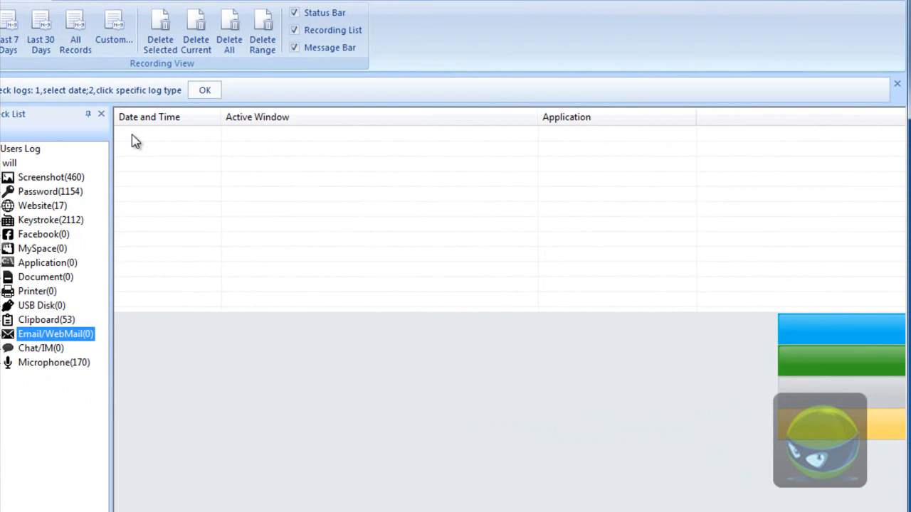
mouse_move(555, 171)
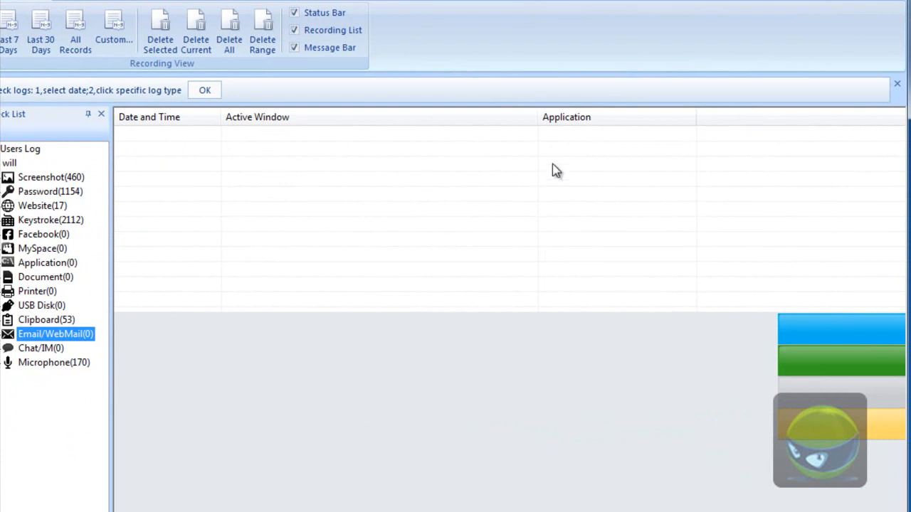
mouse_move(503, 196)
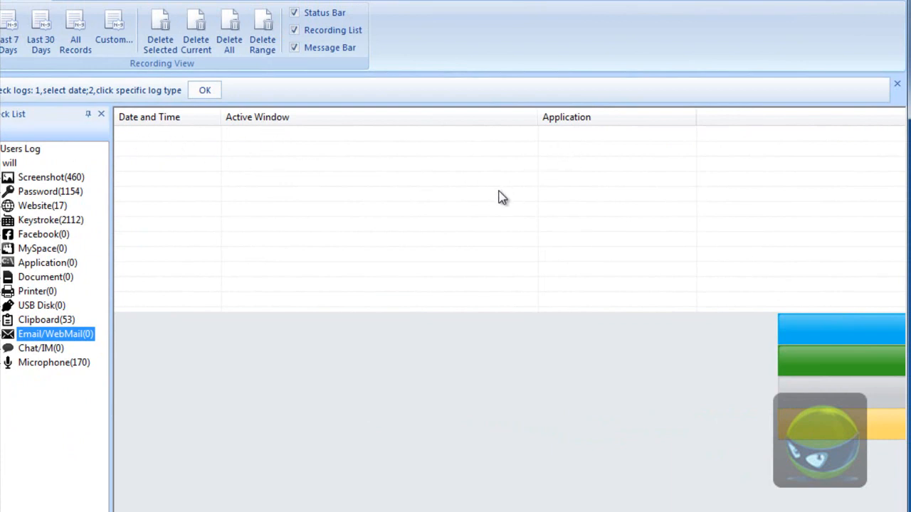
mouse_move(132, 155)
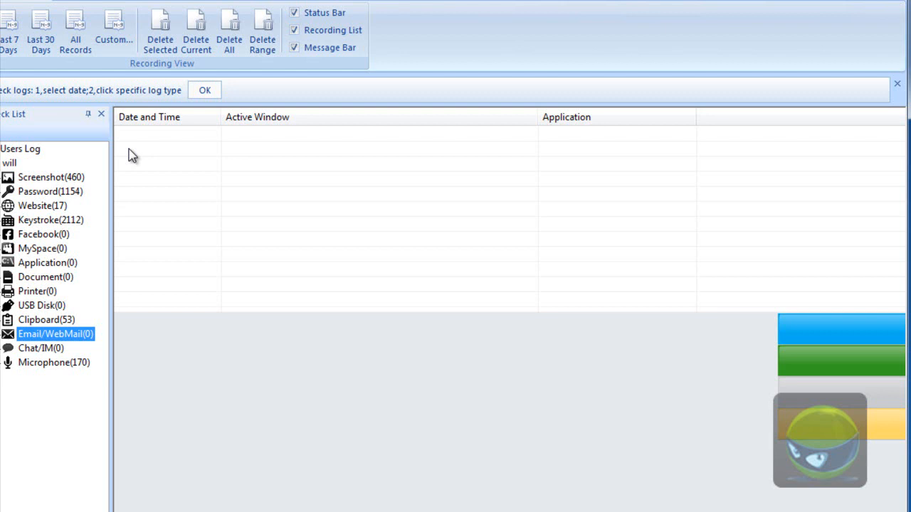
mouse_move(144, 156)
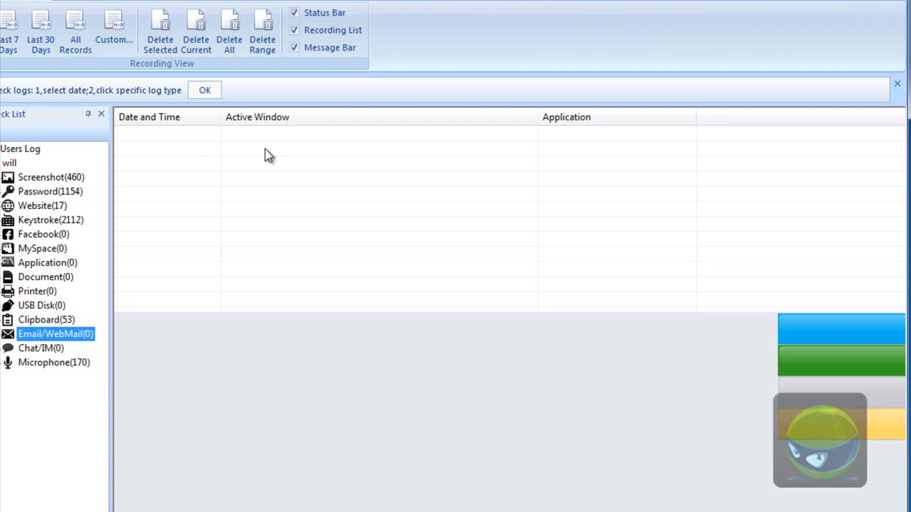
mouse_move(287, 199)
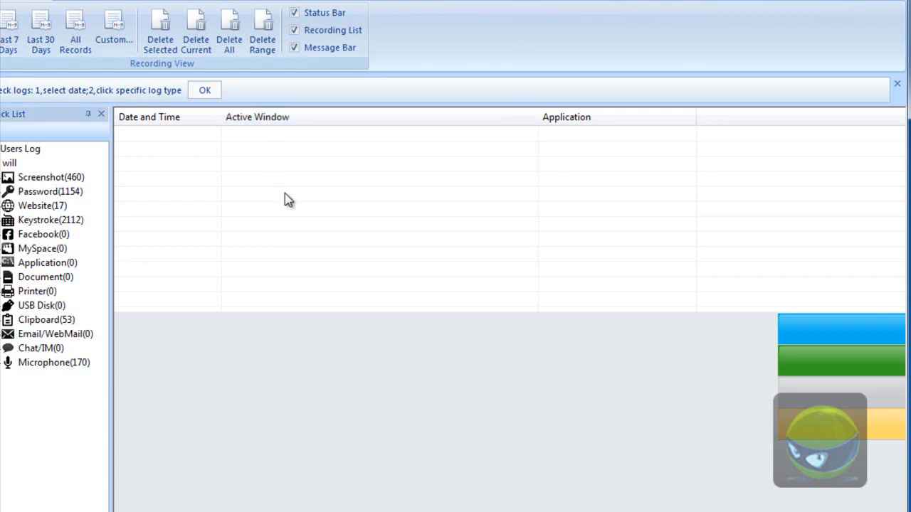
mouse_move(535, 136)
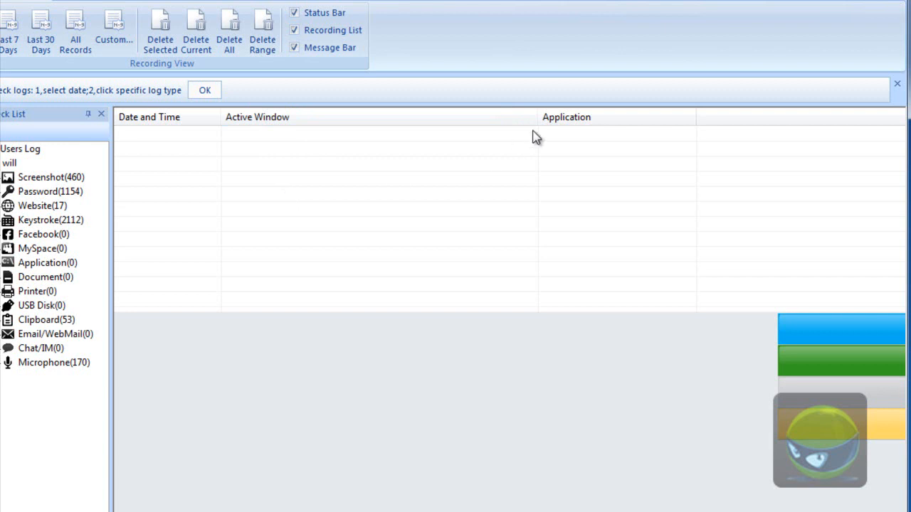
mouse_move(469, 233)
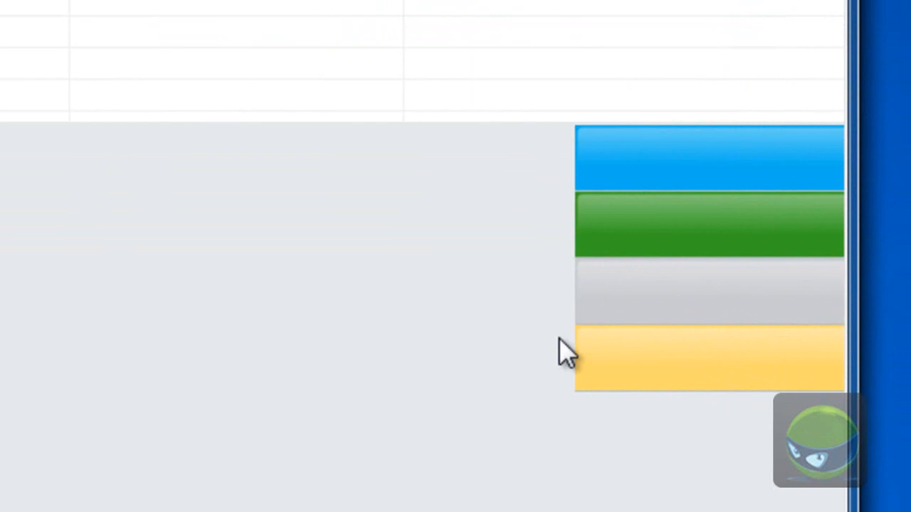
mouse_move(441, 330)
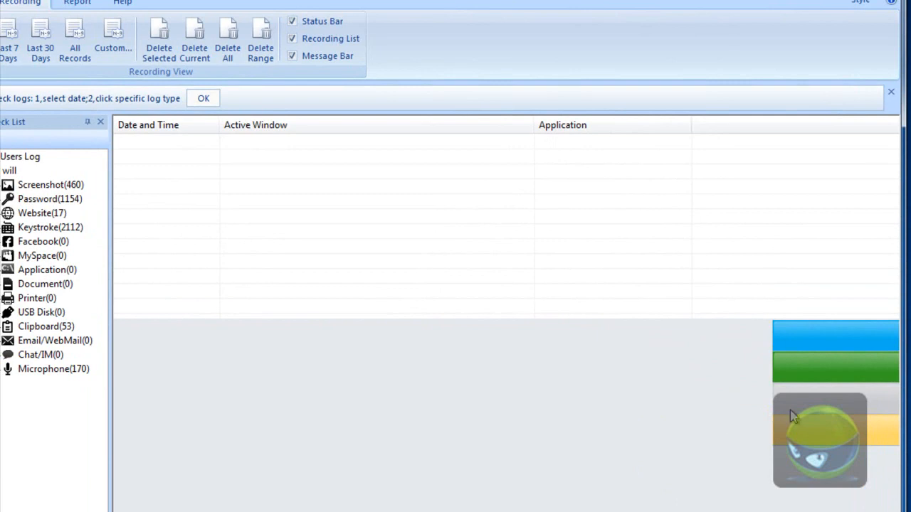
mouse_move(804, 377)
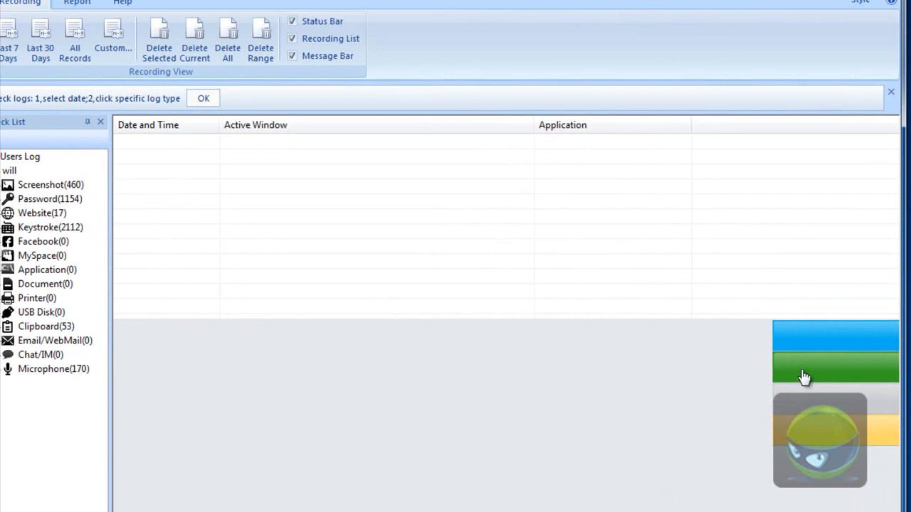